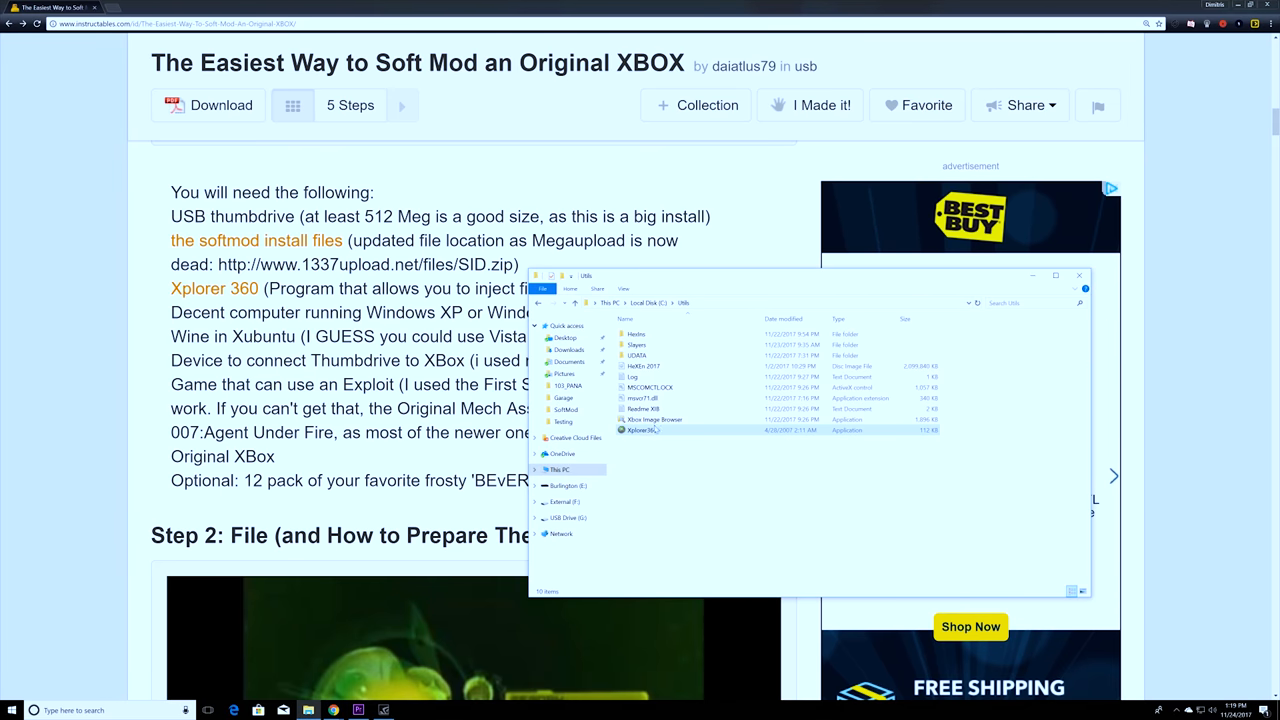
# Launch Xplorer360.exe and bring up File > Open with its Image and Hardrive or Memcard choices.
pyautogui.doubleClick(642, 430)
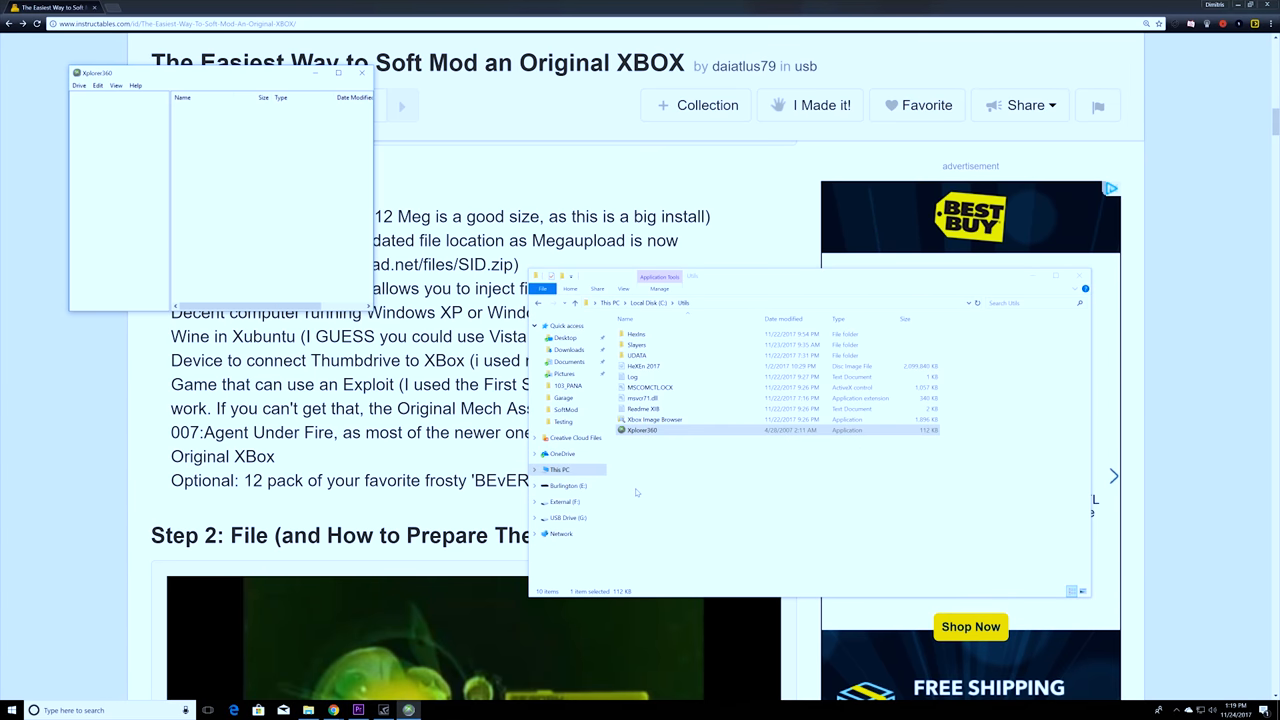
pyautogui.click(80, 84)
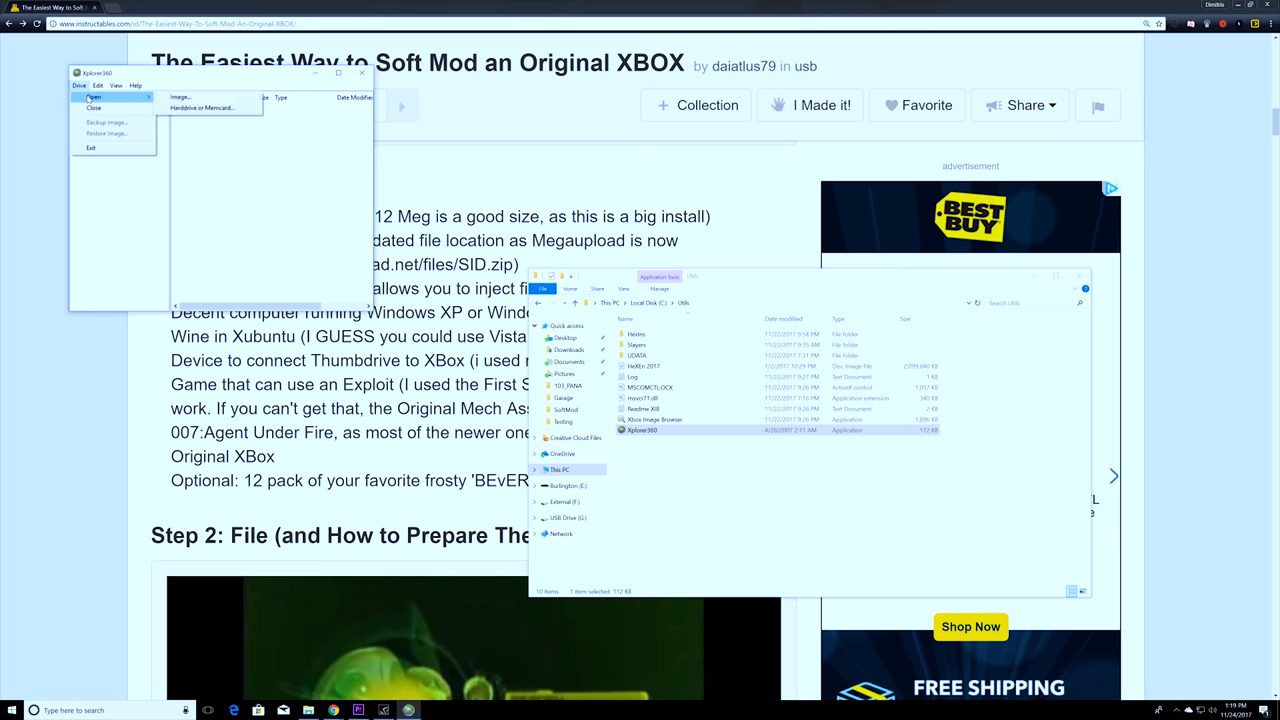
pyautogui.click(180, 96)
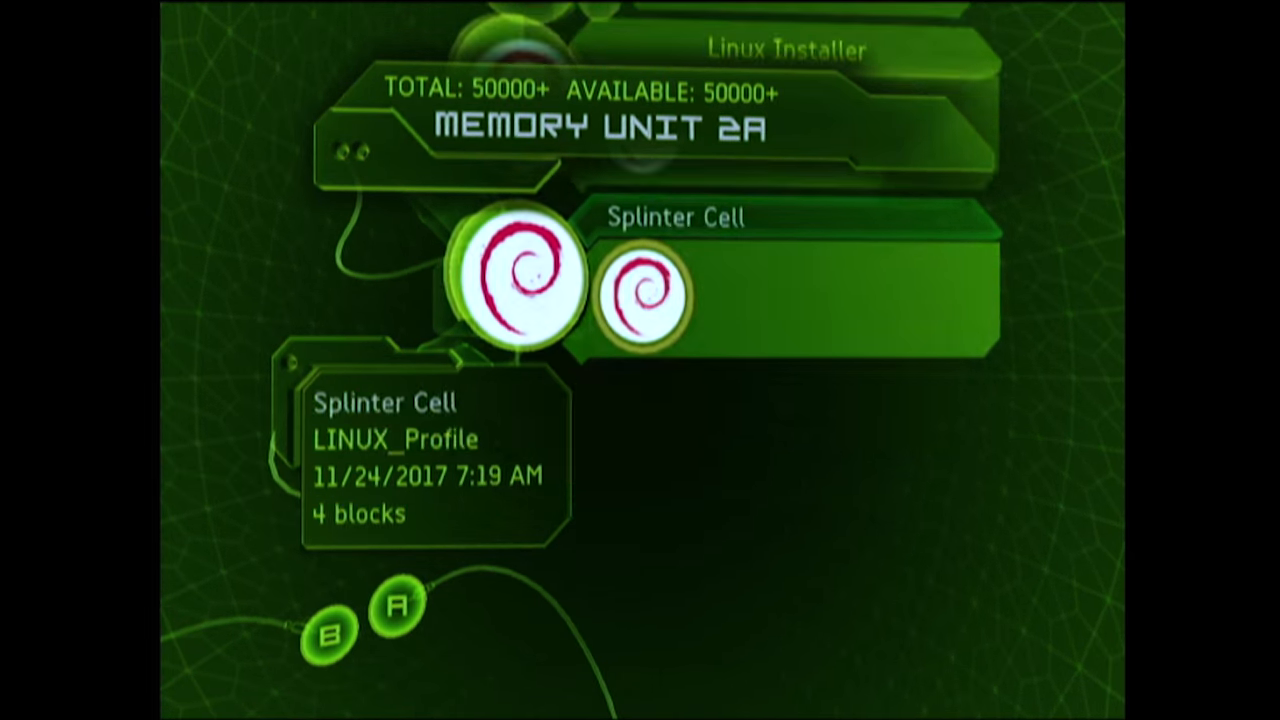
# Select Memory Unit 2A to highlight the Splinter Cell LINUX_Profile save.
pyautogui.click(398, 608)
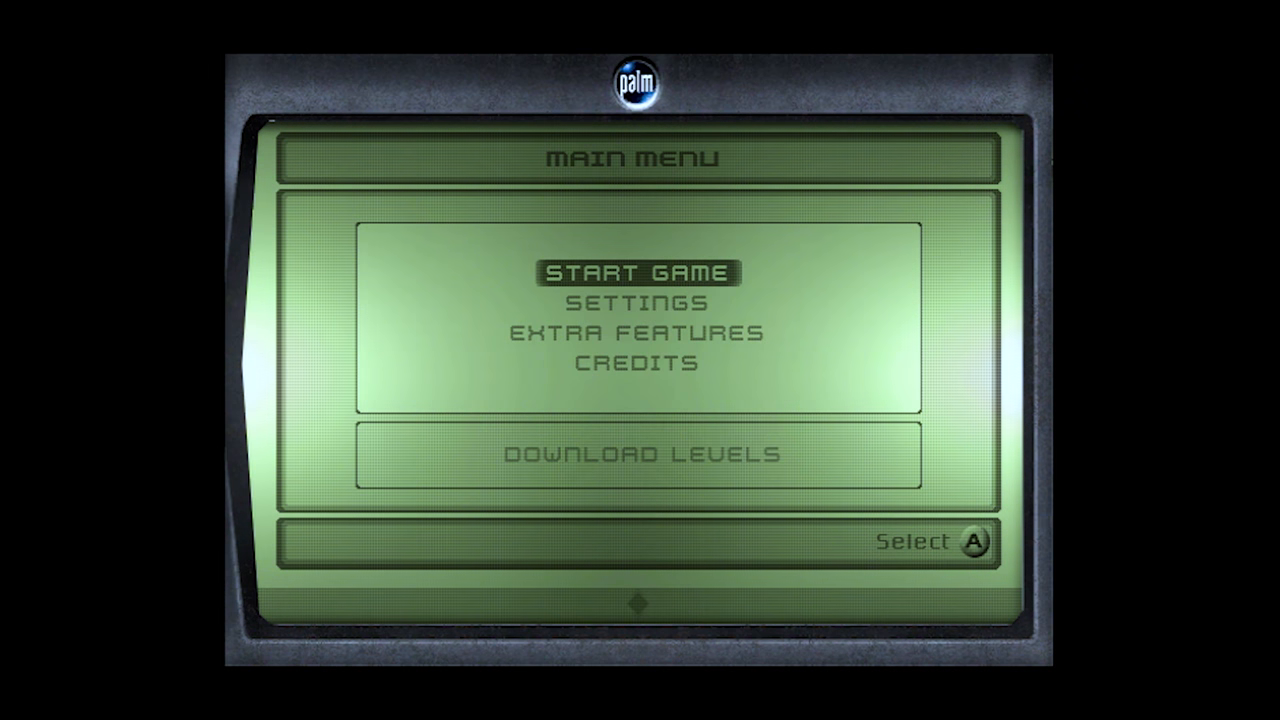
# Start Splinter Cell from the dashboard and reach its main menu.
pyautogui.click(648, 270)
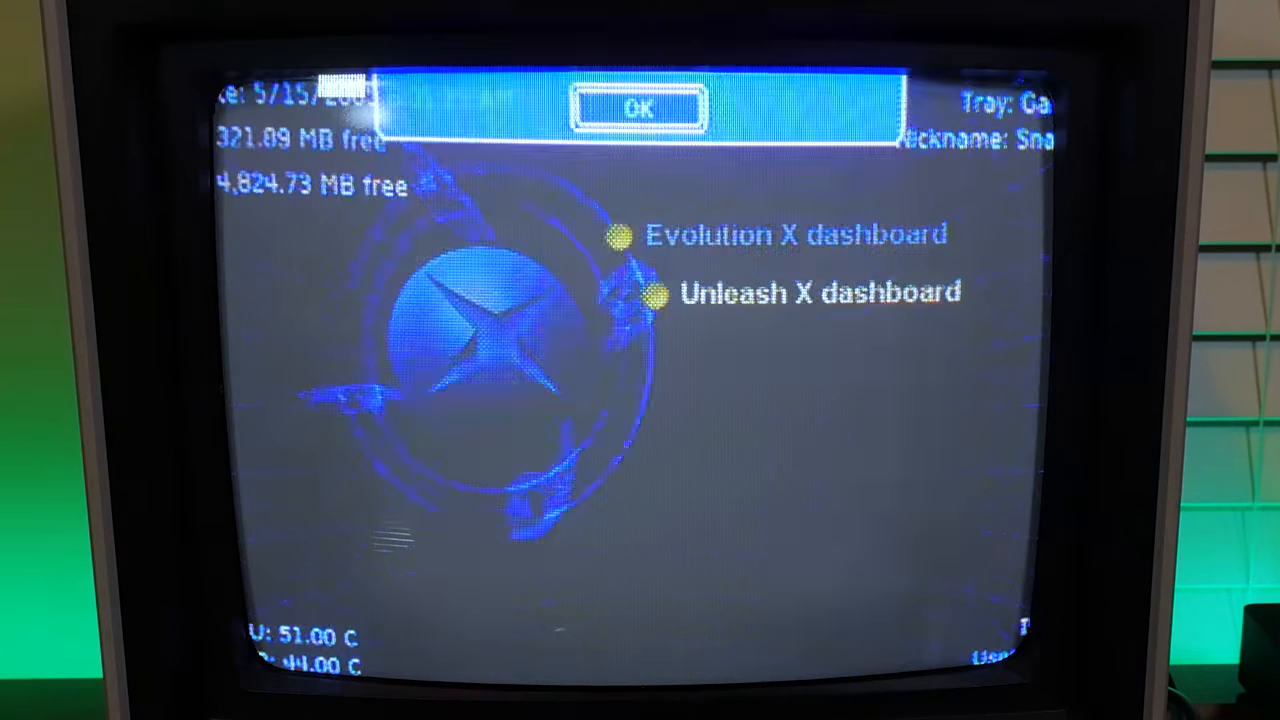
# Trigger the softmod to reach the Evolution X / Unleash X dashboard list.
pyautogui.click(640, 108)
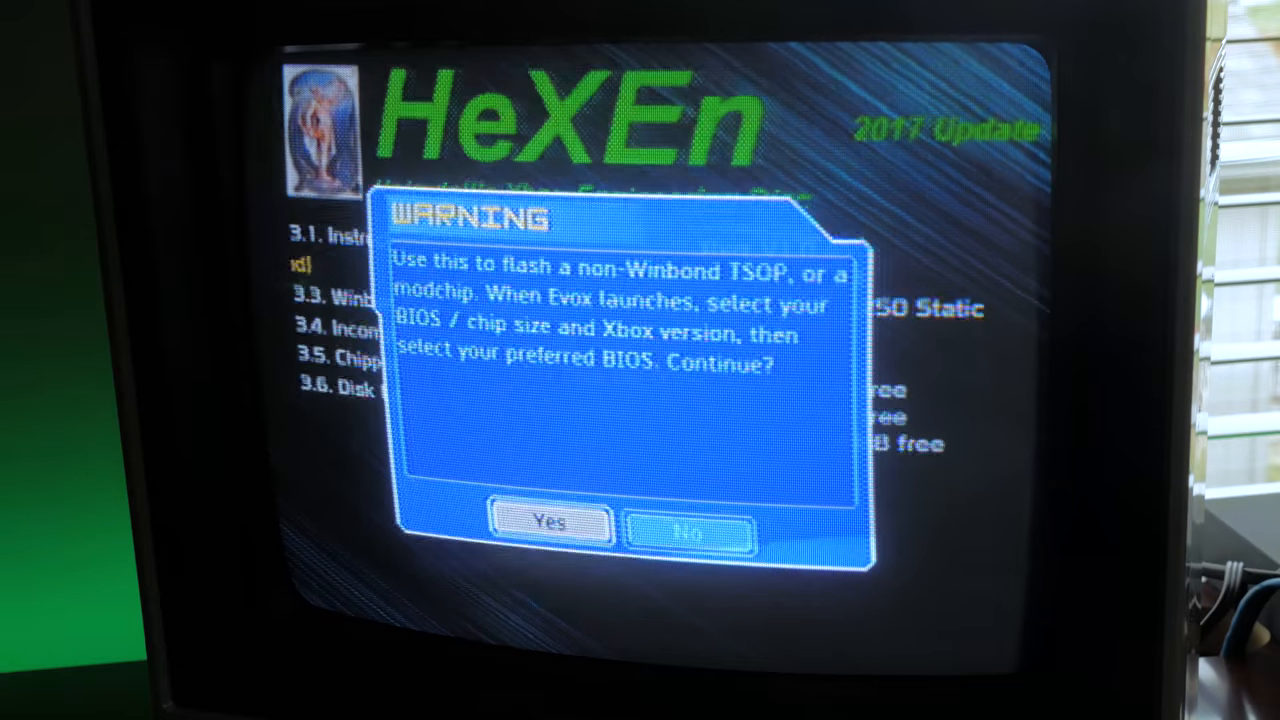
# Confirm Yes on HeXEn's warning to flash the custom BIOS onto the non-Winbond TSOP.
pyautogui.click(552, 524)
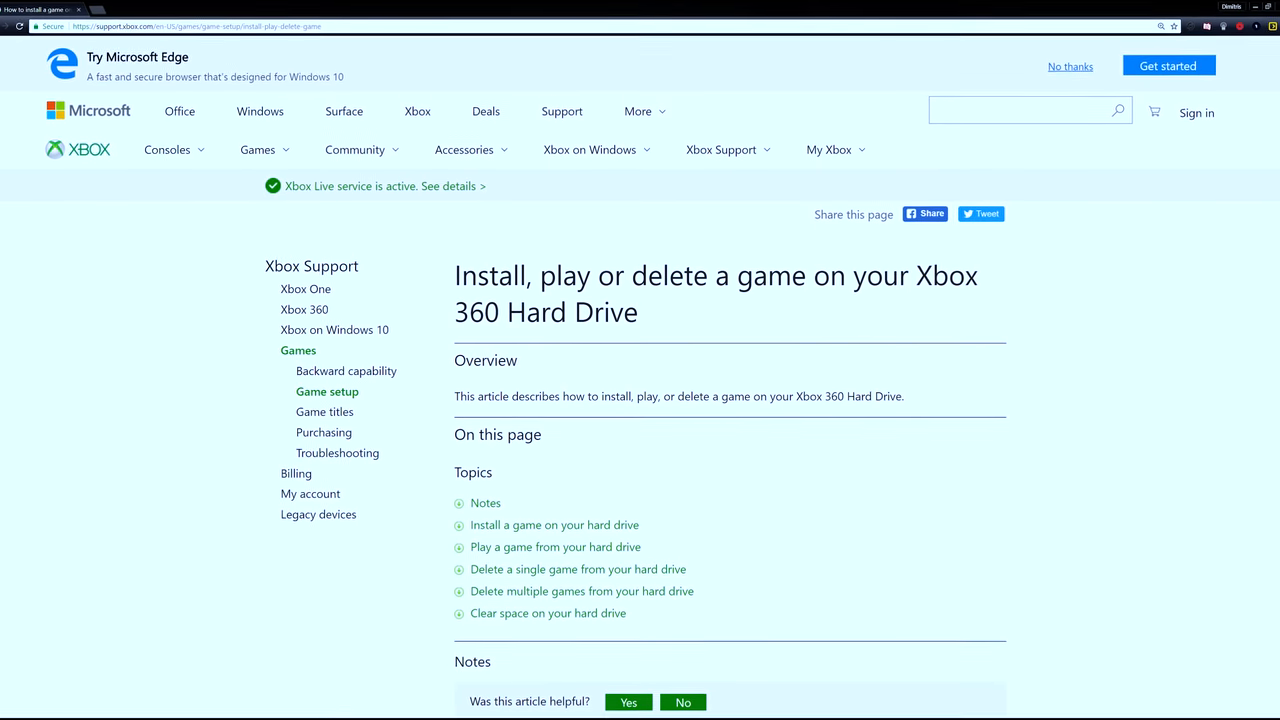
pyautogui.scroll(-3)
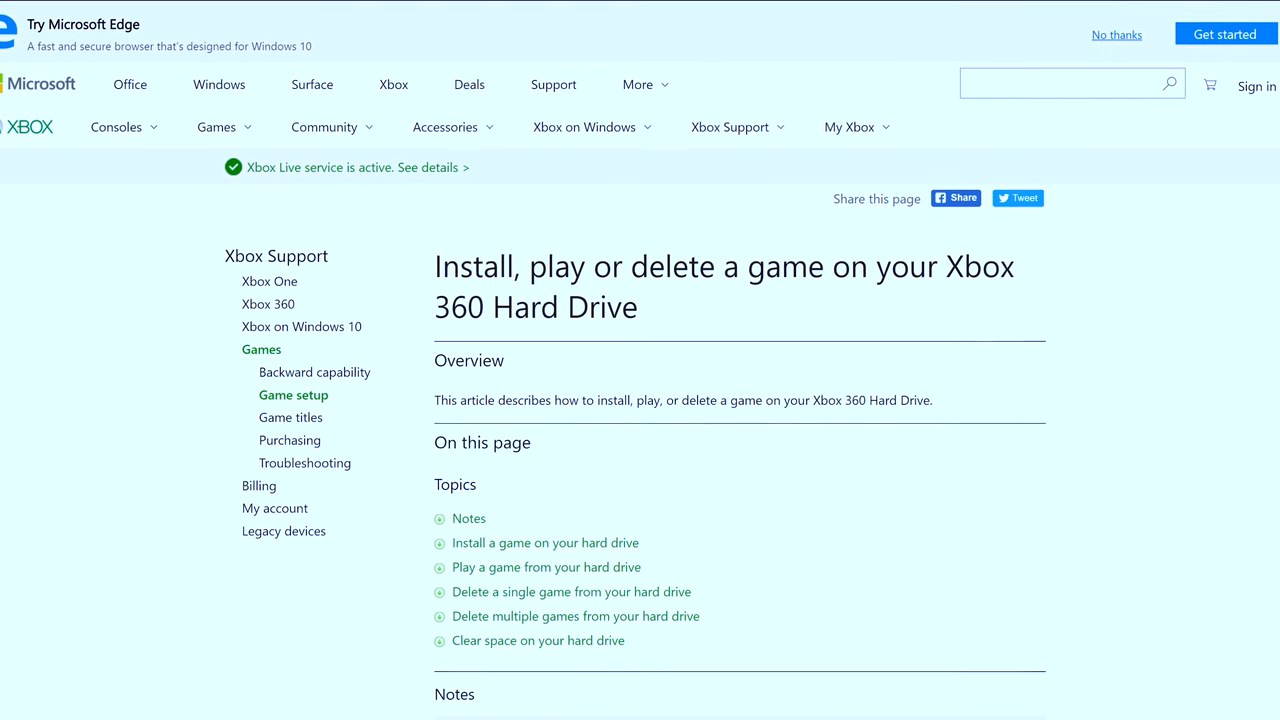
pyautogui.scroll(3)
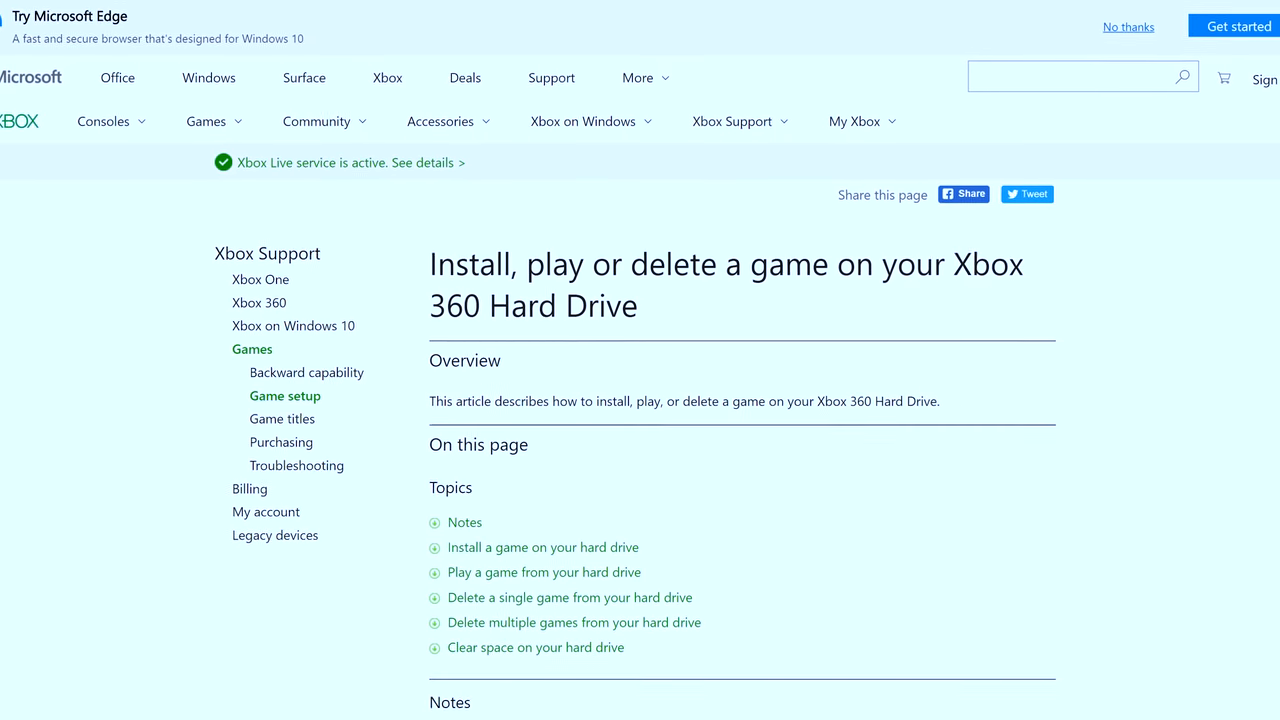